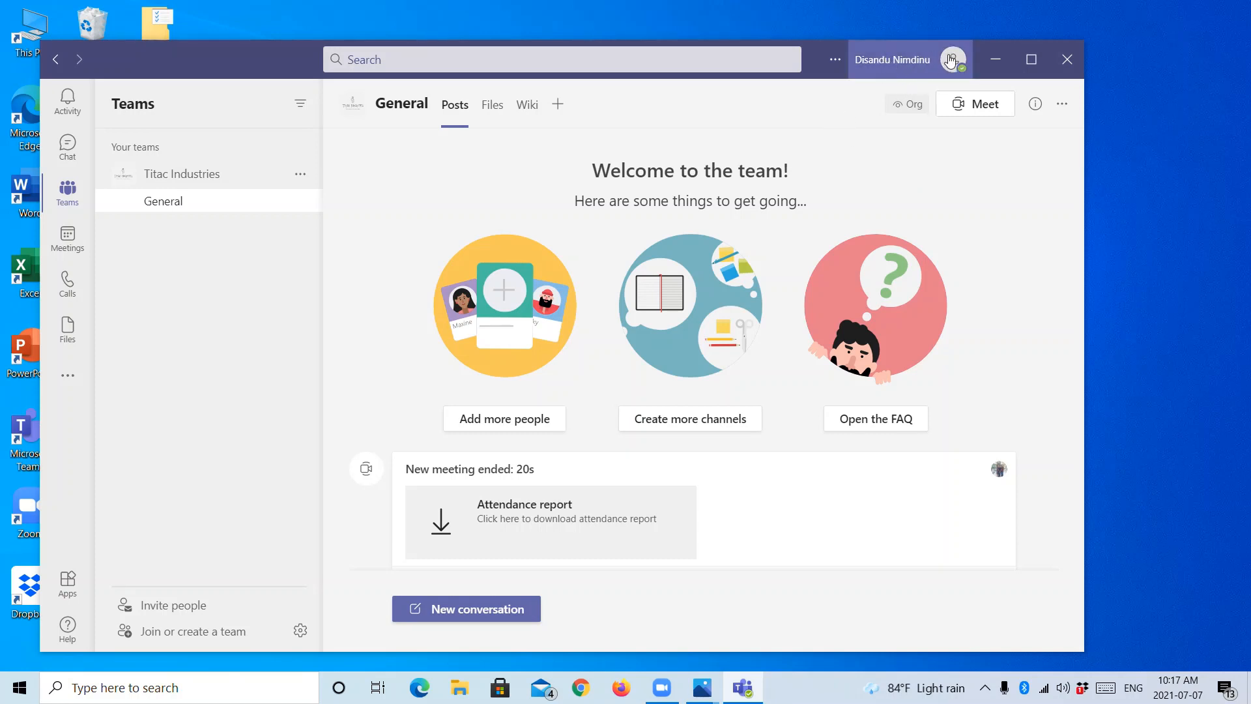
{"action": "left_click", "coordinate": [951, 59]}
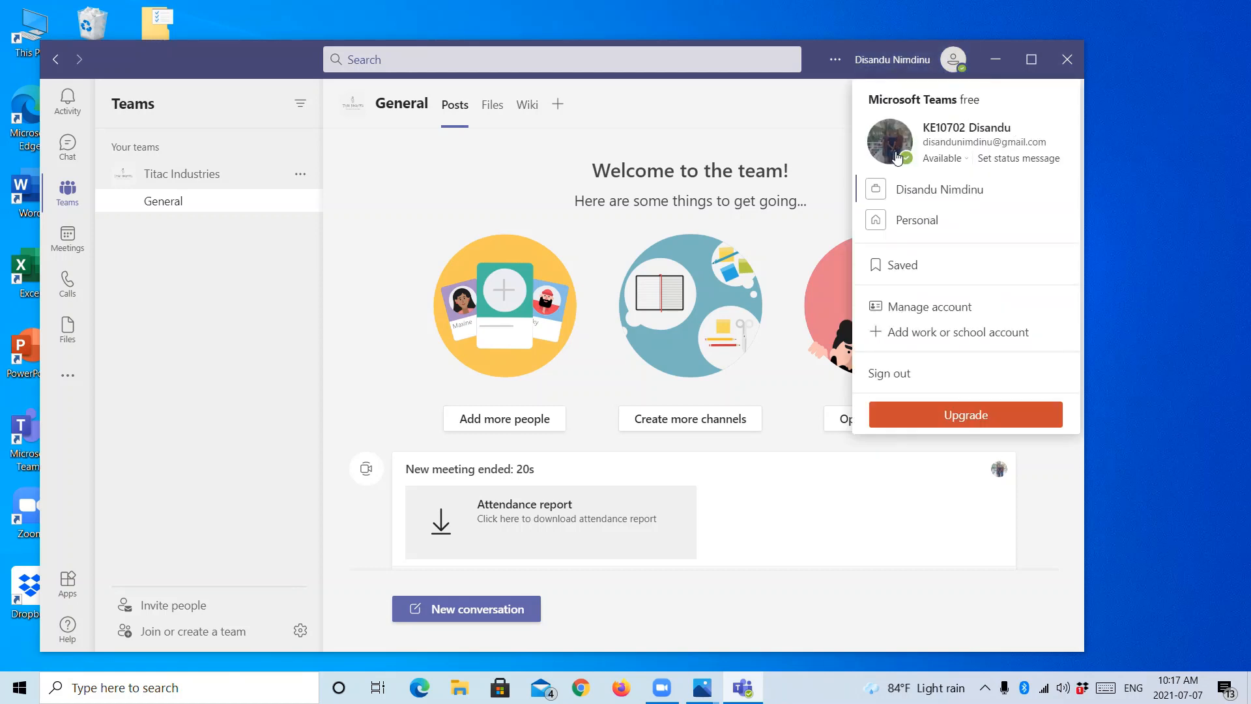
{"action": "mouse_move", "coordinate": [891, 140]}
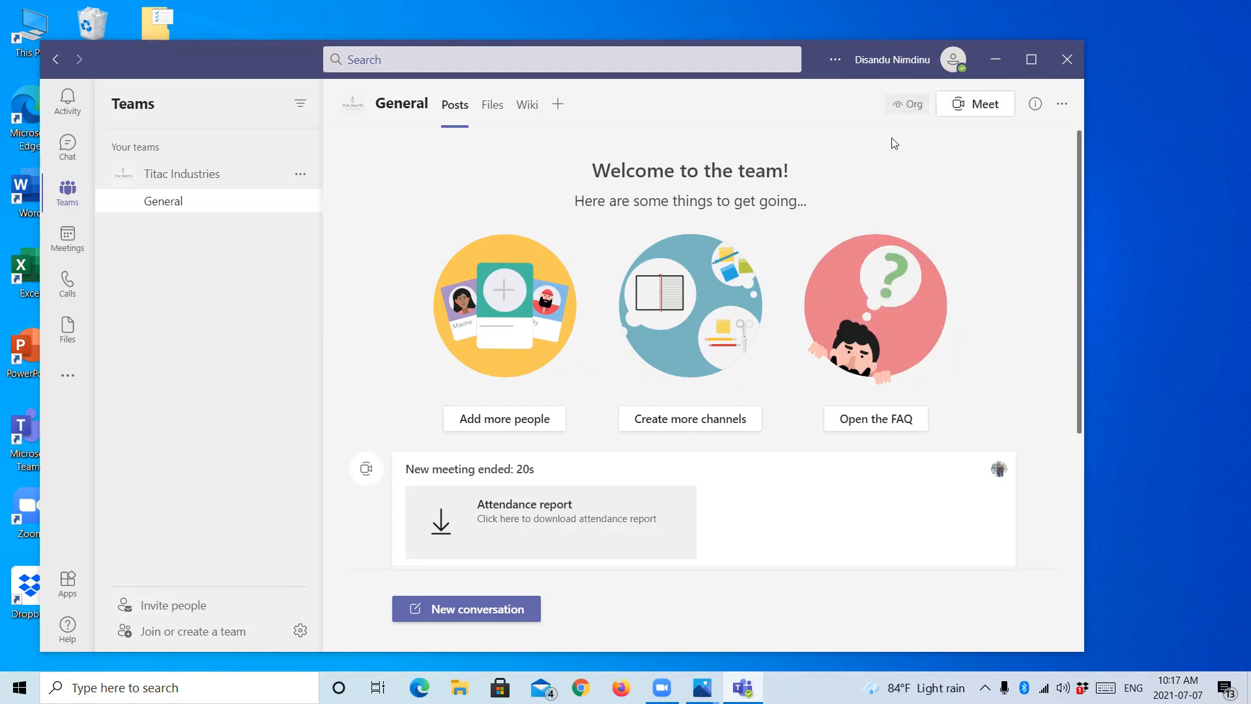
{"action": "left_click", "coordinate": [952, 59]}
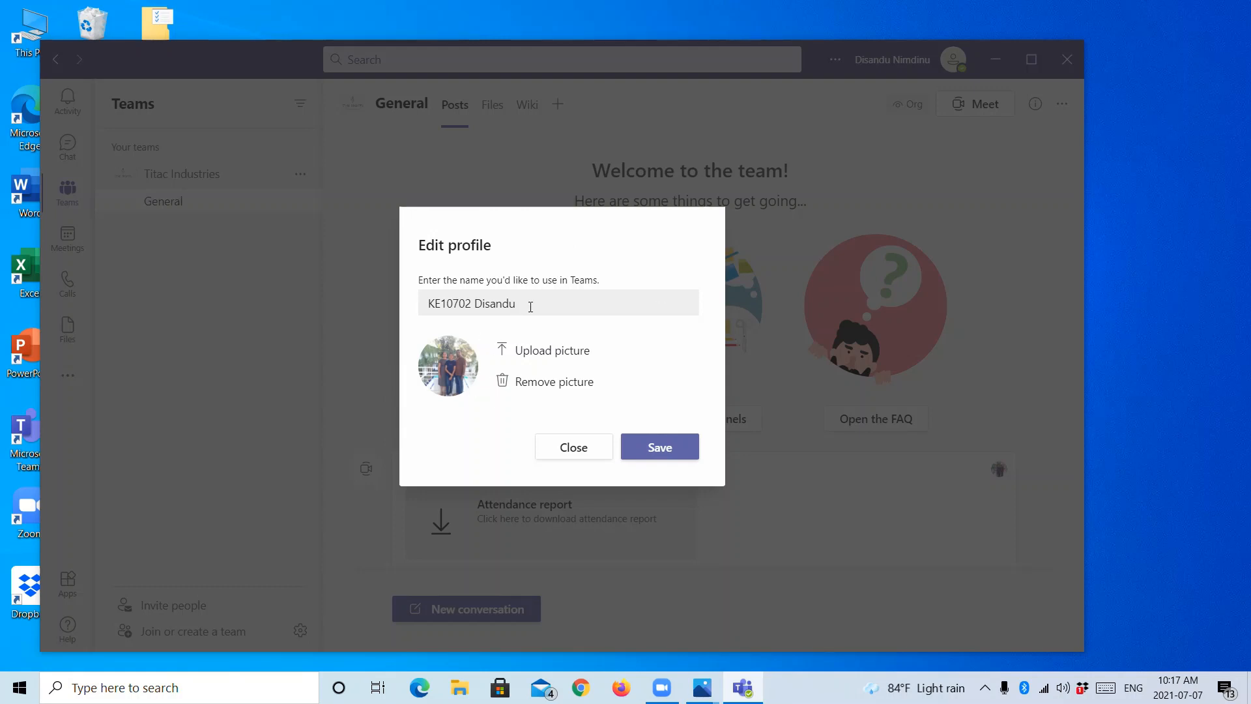
{"action": "left_click", "coordinate": [542, 302]}
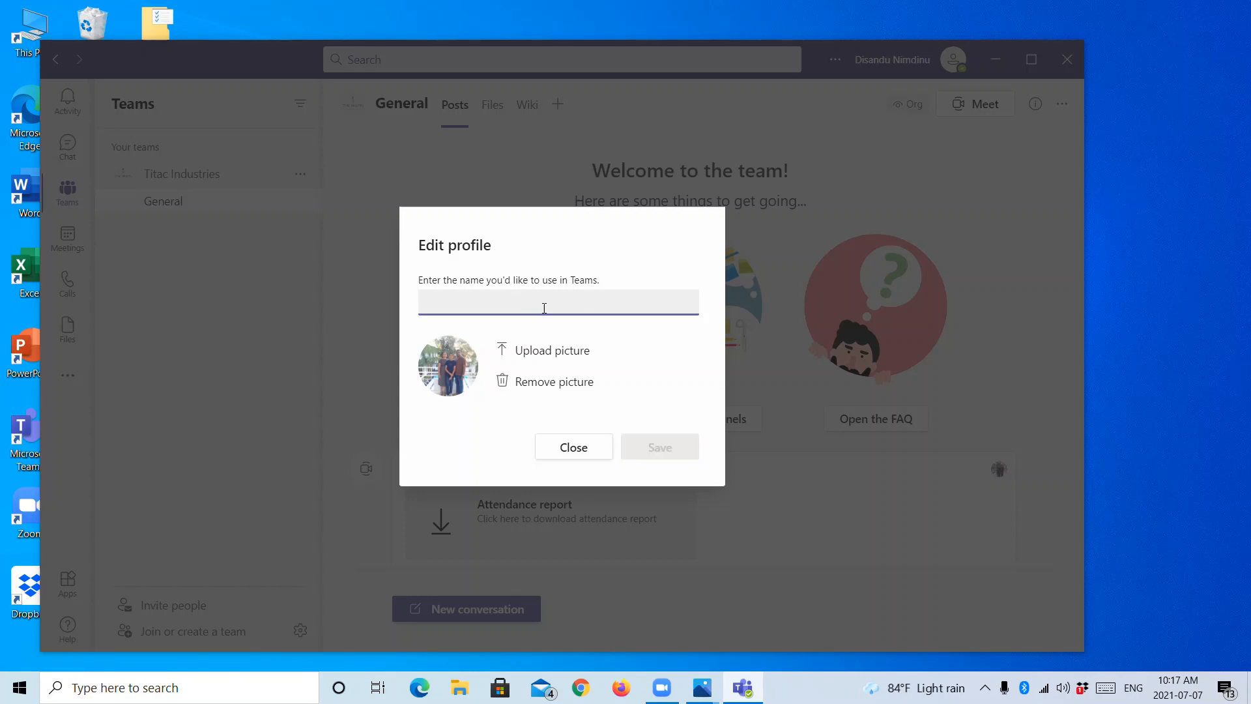
{"action": "type", "text": "Disandu N"}
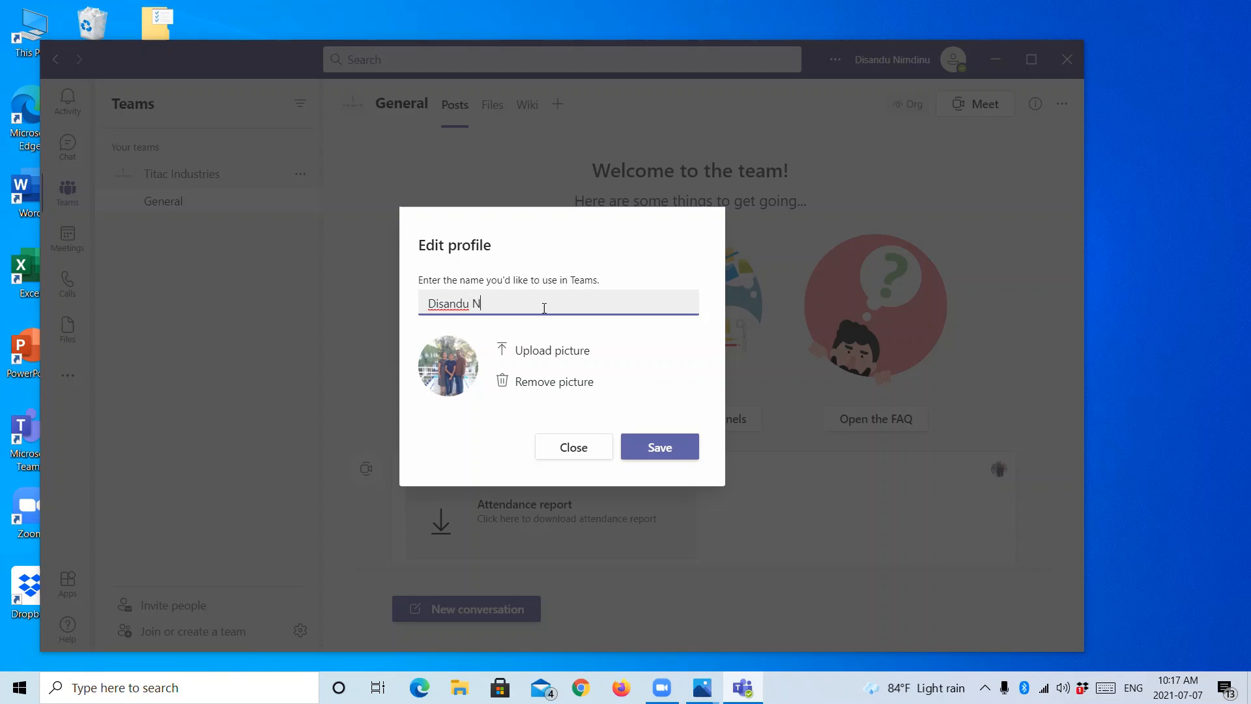
{"action": "type", "text": "imdinu"}
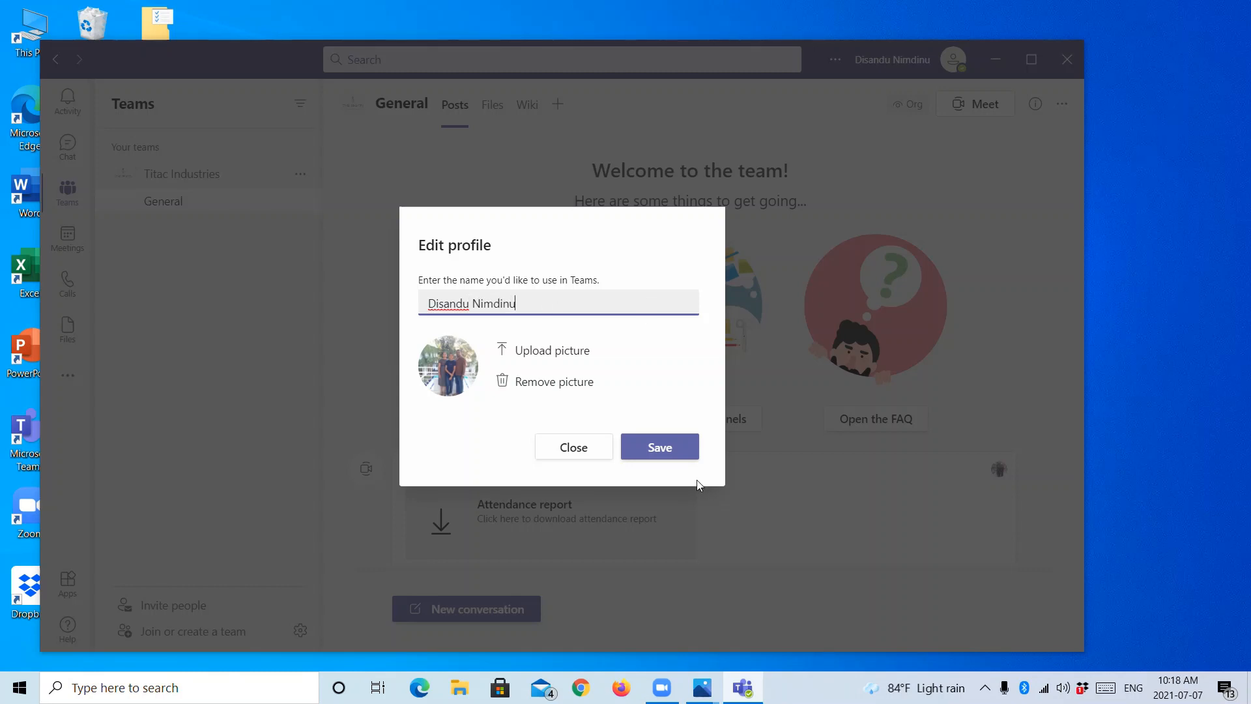
{"action": "mouse_move", "coordinate": [447, 371]}
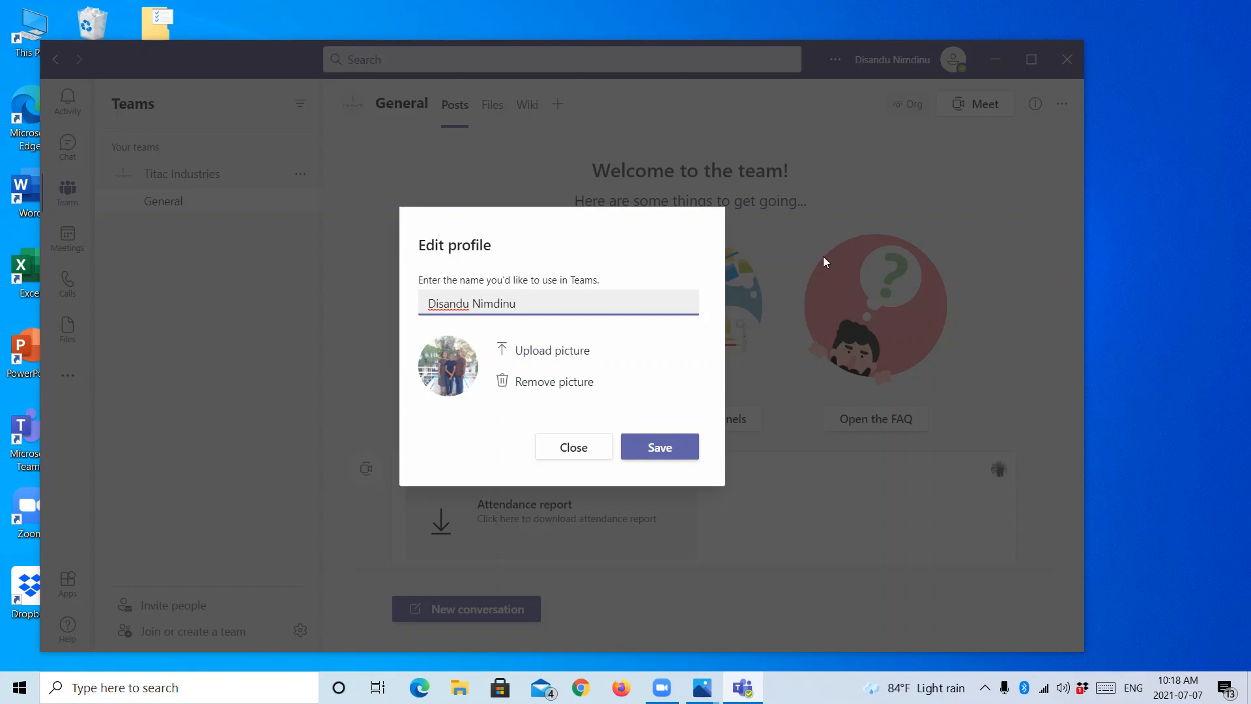
{"action": "mouse_move", "coordinate": [695, 367]}
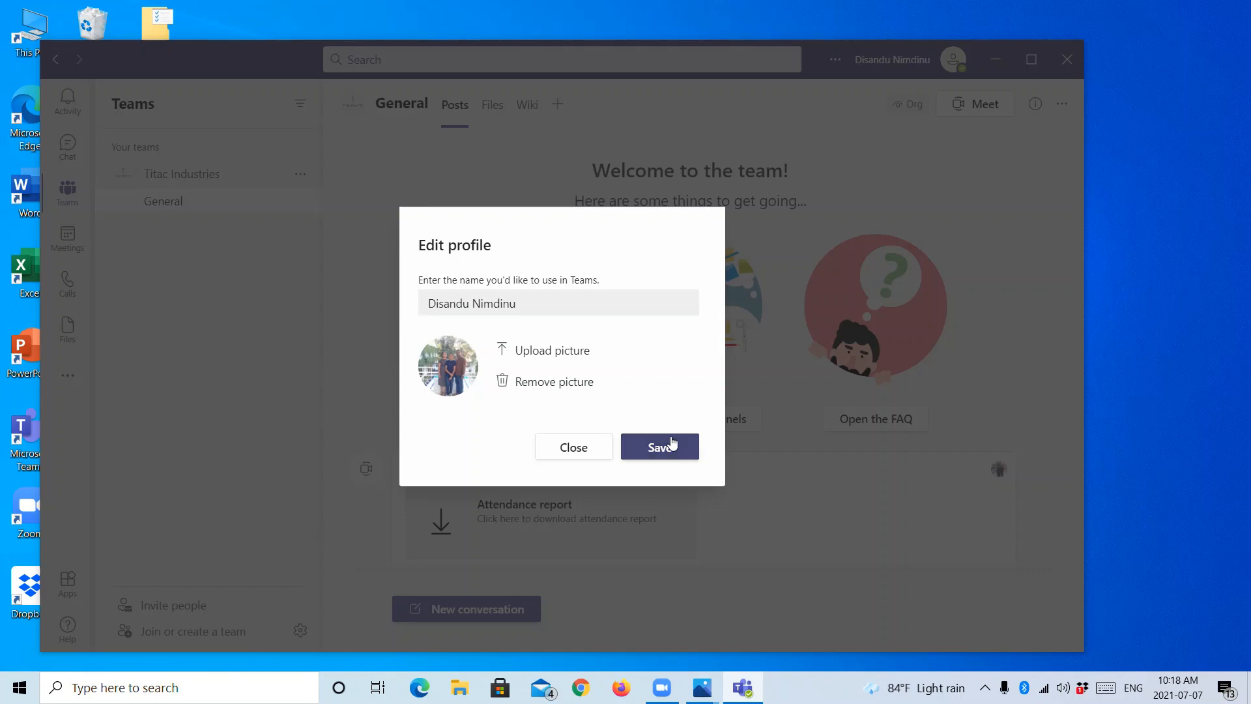
{"action": "left_click", "coordinate": [659, 446]}
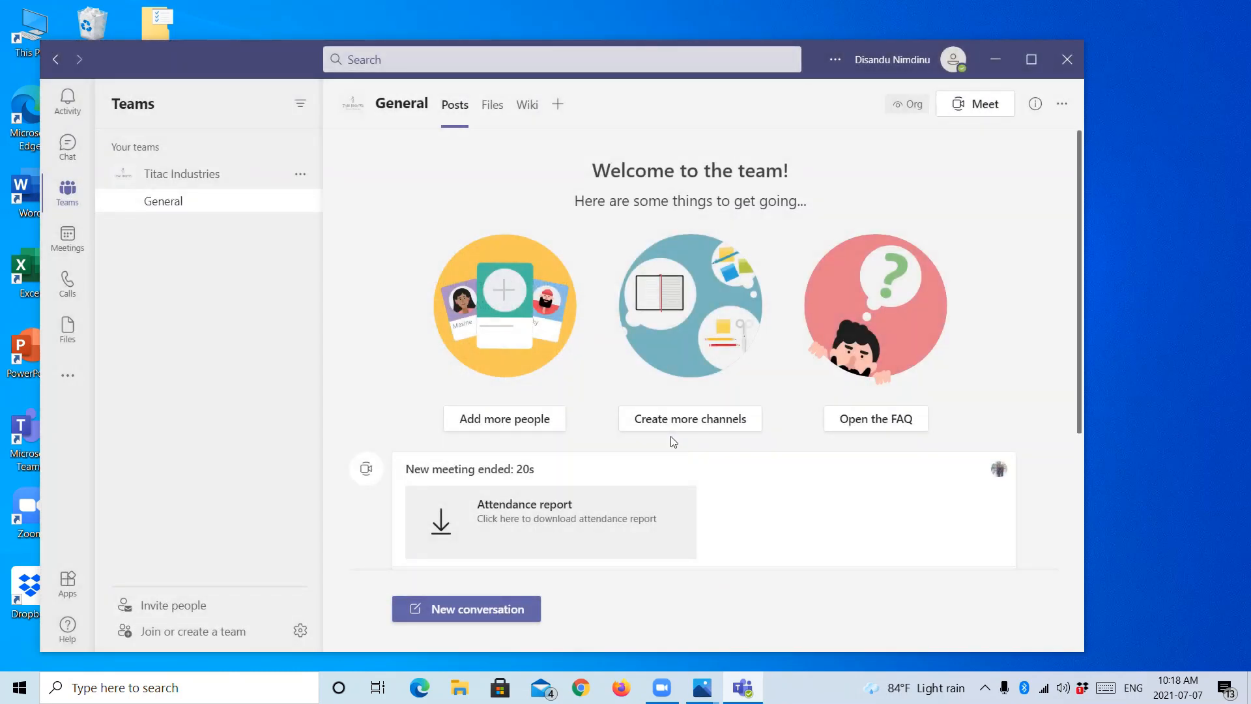